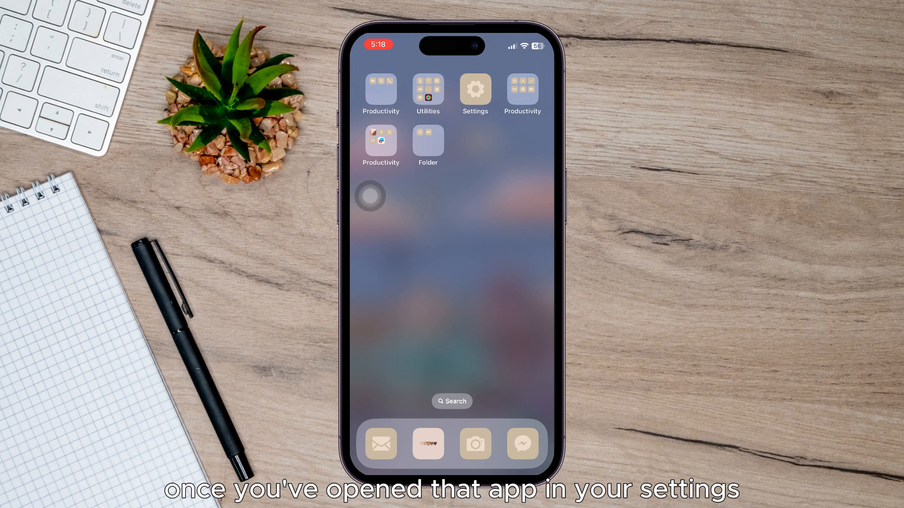
Step: Launch the Settings app from the Home Screen
click(474, 88)
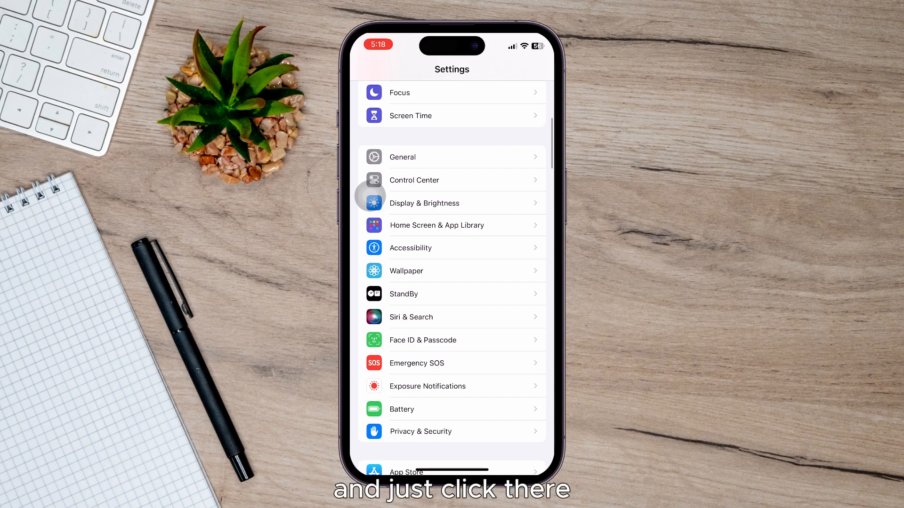
Step: Go to the Face ID & Passcode page in Settings
click(422, 340)
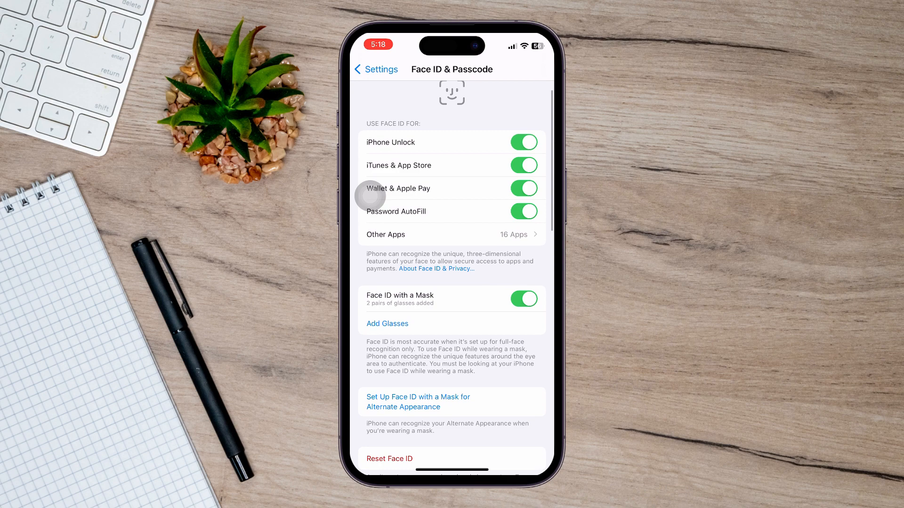
Step: Turn off Face ID for iPhone Unlock, leaving App Store, Apple Pay and AutoFill on
scroll(down, 3)
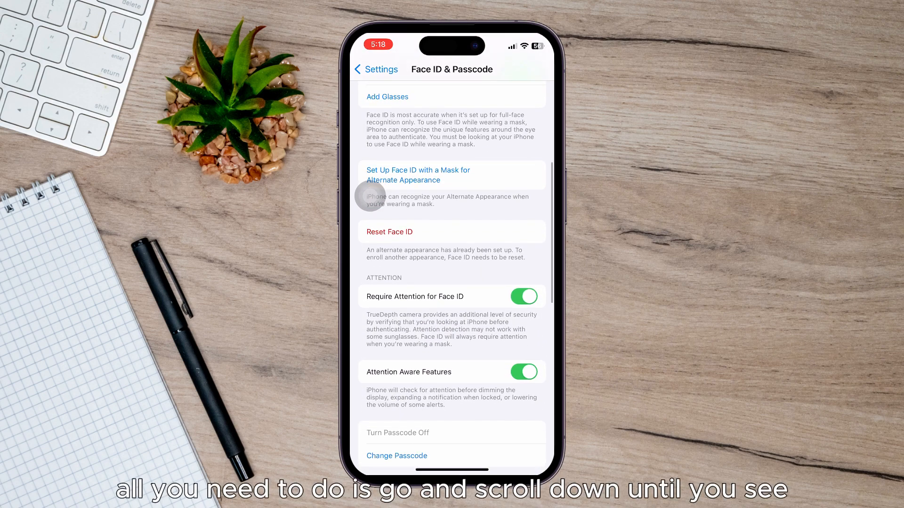
scroll(down, 3)
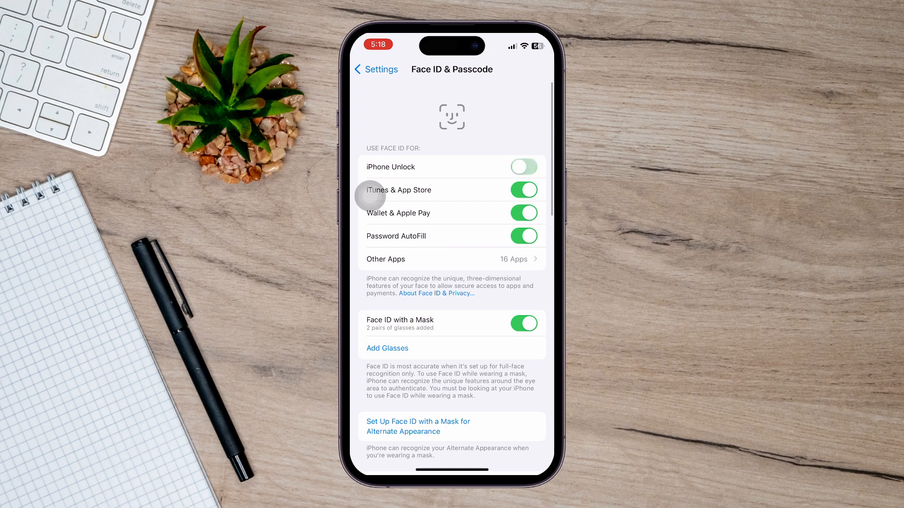
click(523, 167)
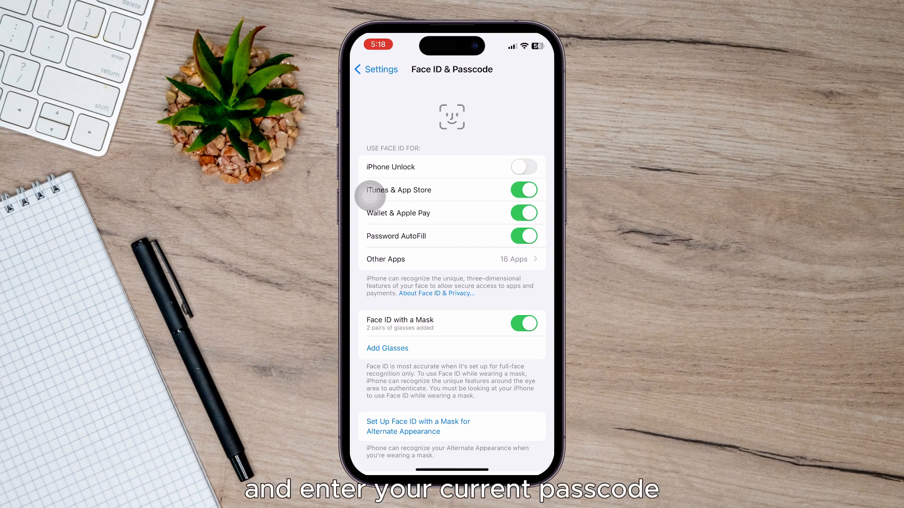